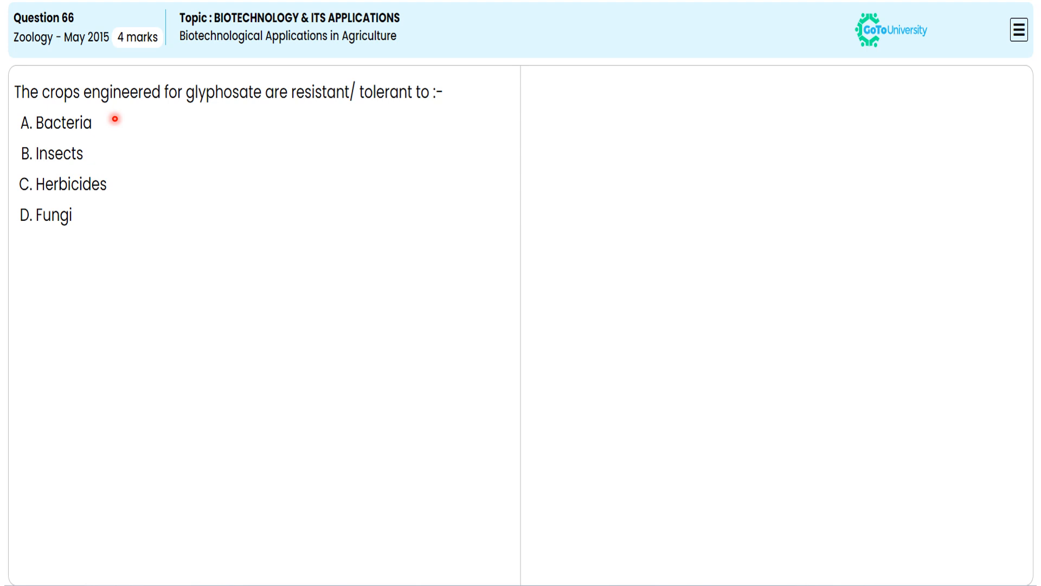
mouse_move(162, 133)
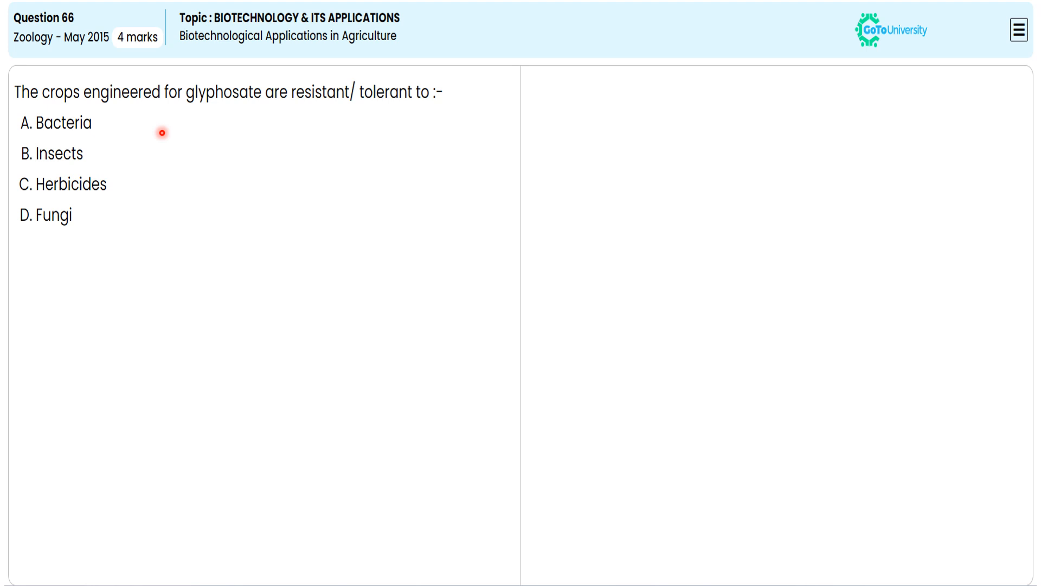
mouse_move(243, 310)
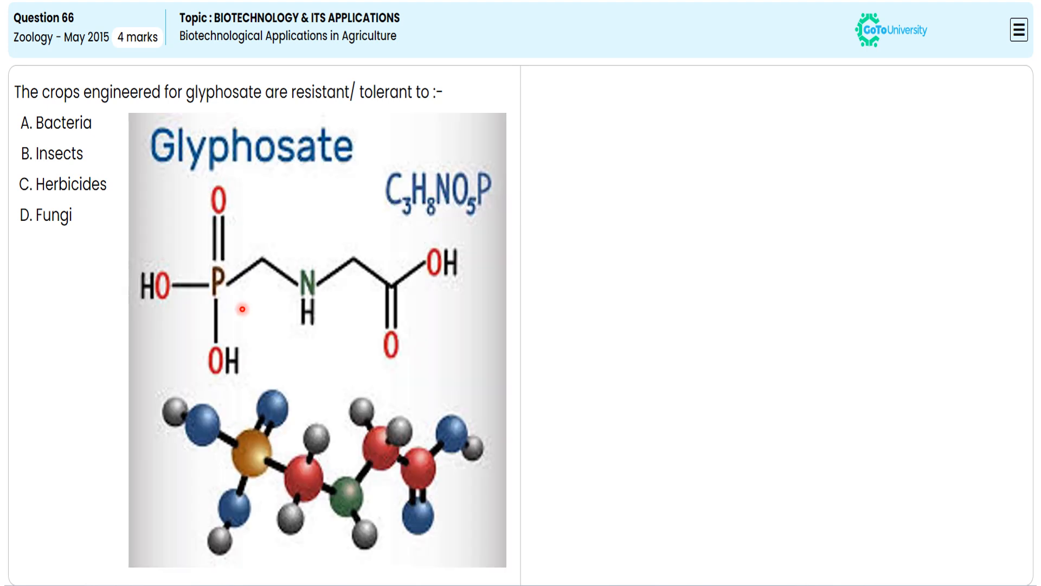
mouse_move(269, 240)
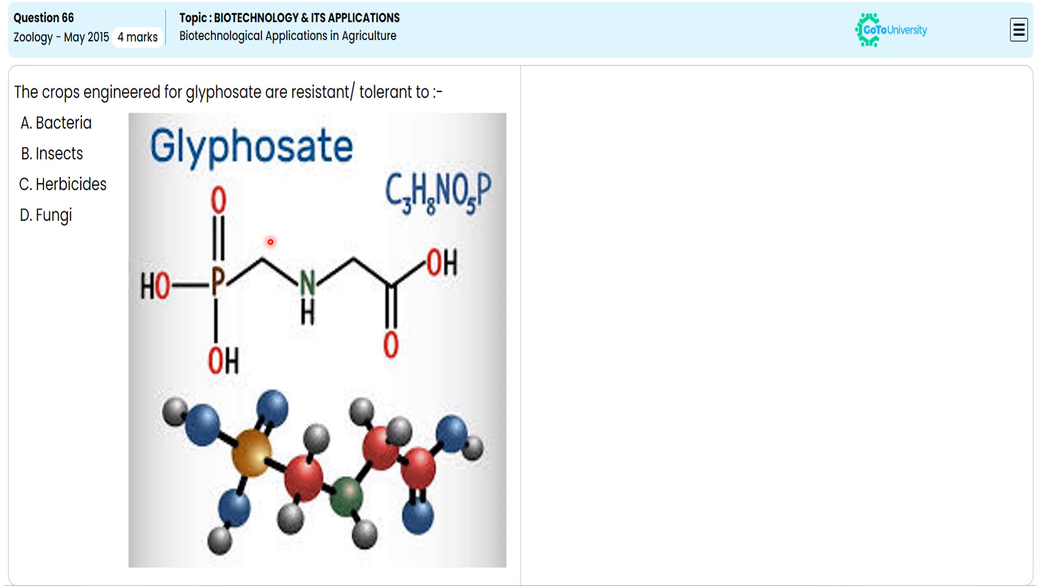
mouse_move(470, 231)
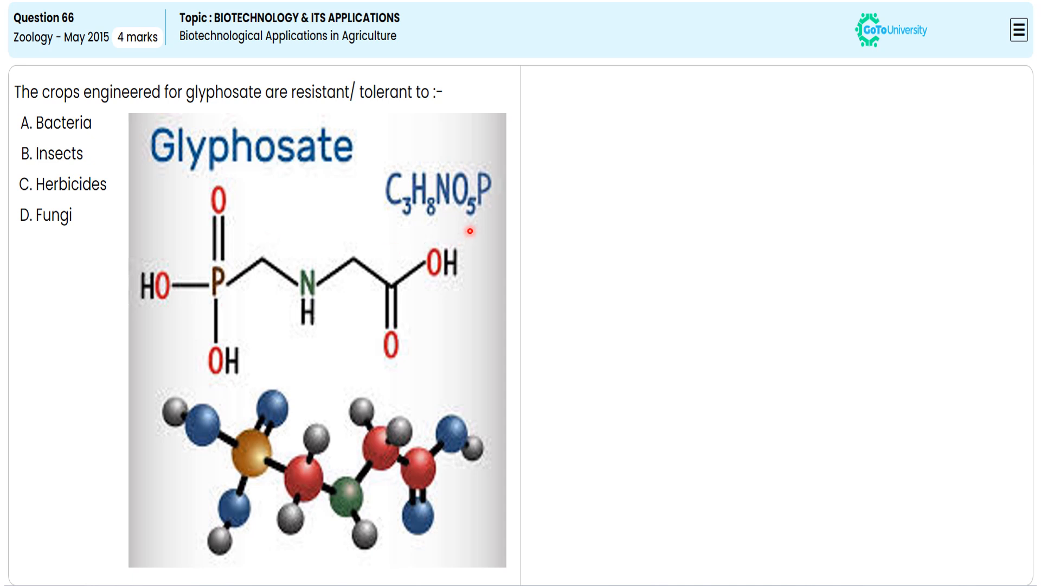
mouse_move(485, 219)
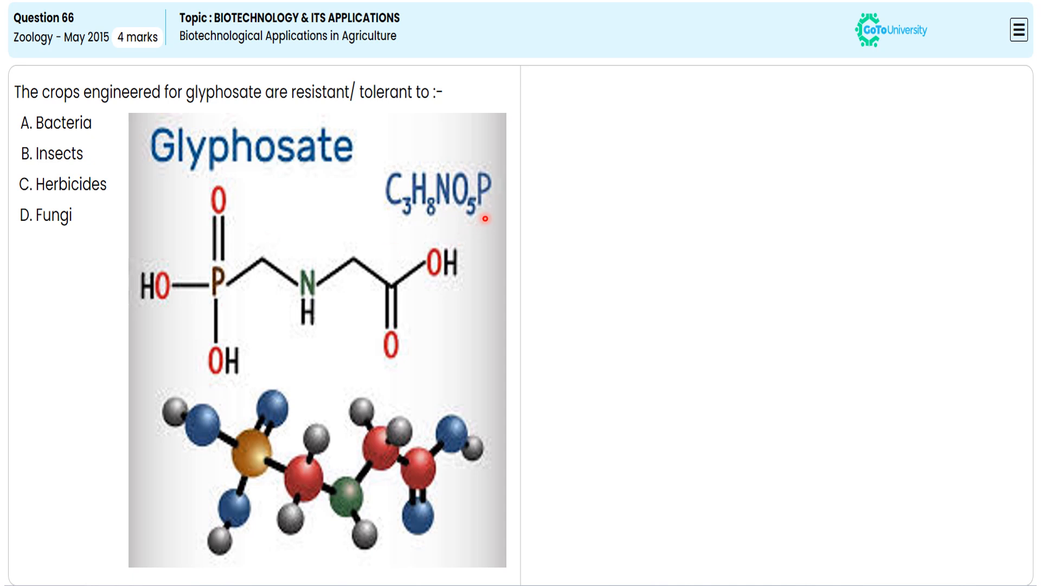
mouse_move(613, 251)
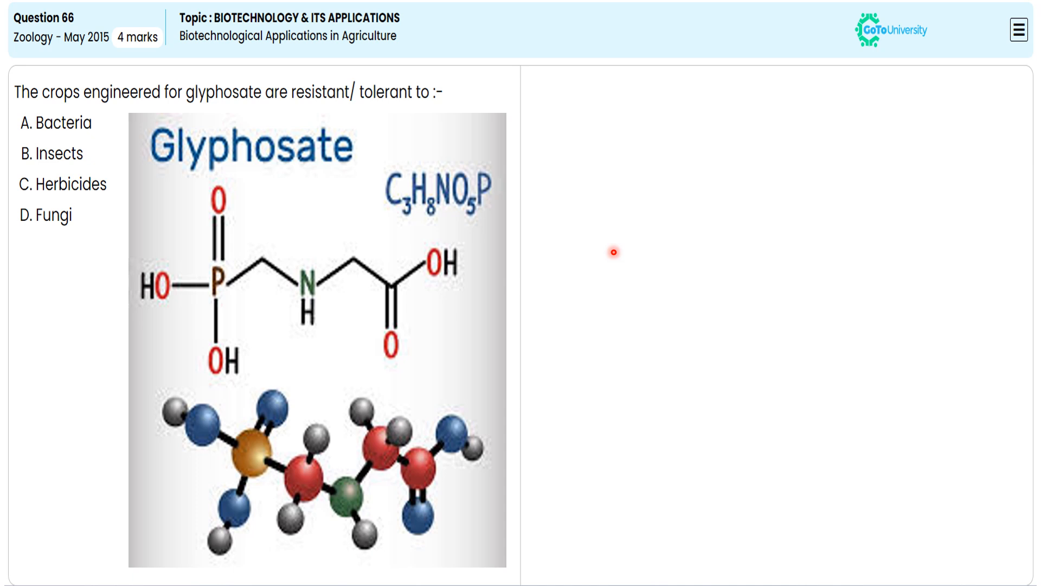
mouse_move(58, 206)
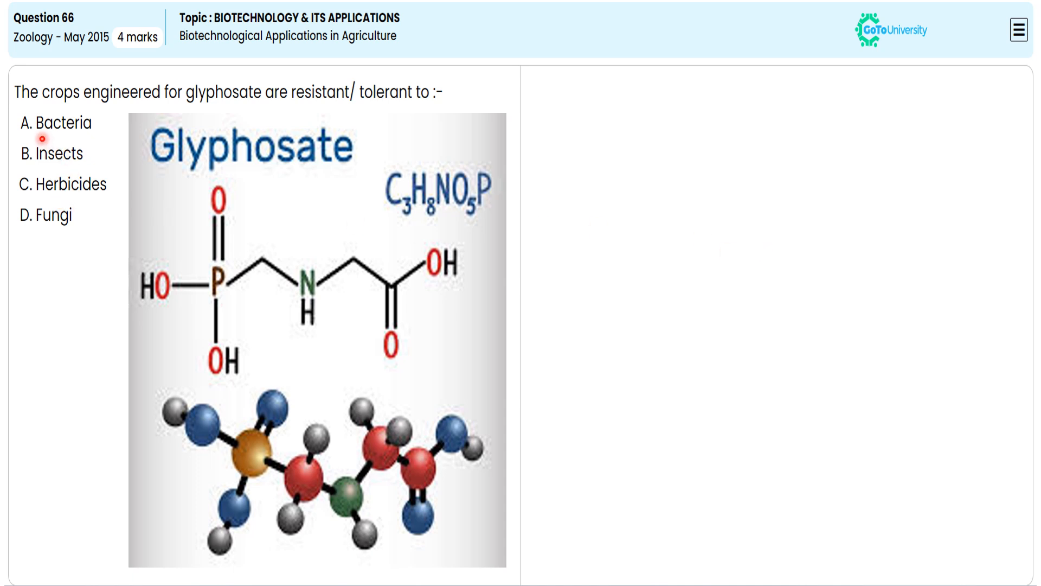
mouse_move(63, 241)
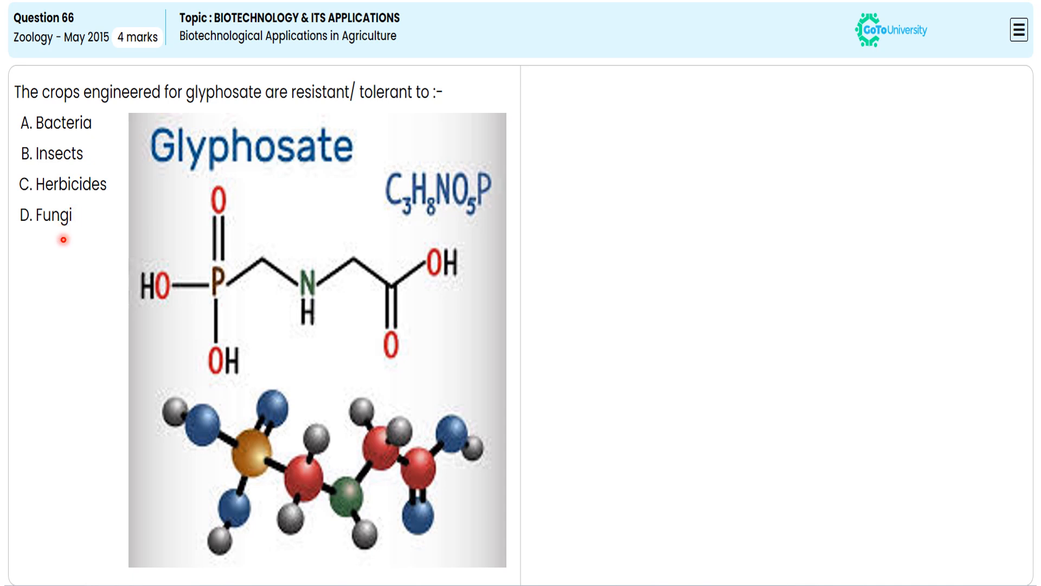
mouse_move(329, 294)
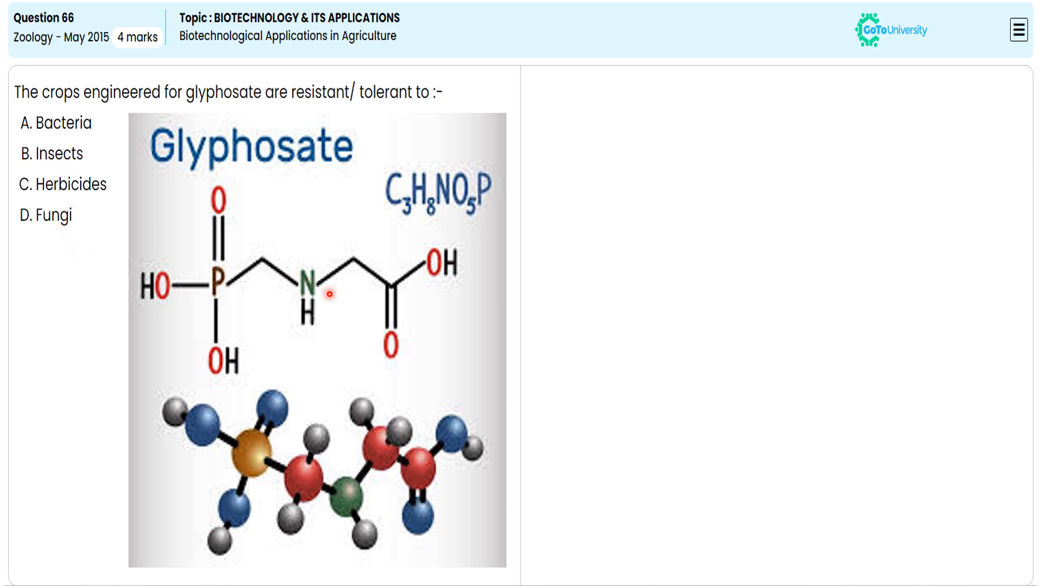
mouse_move(577, 180)
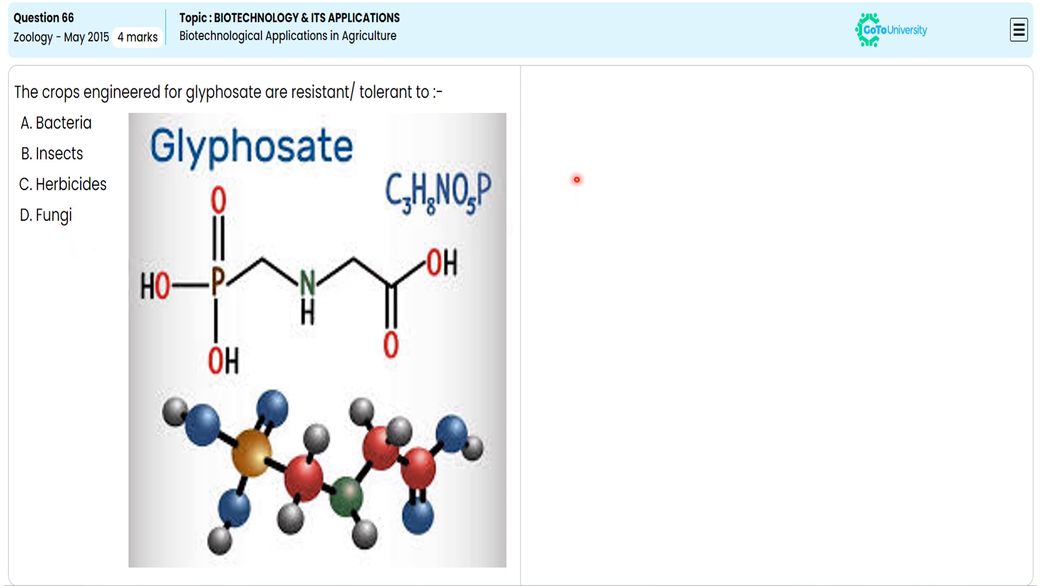
mouse_move(578, 172)
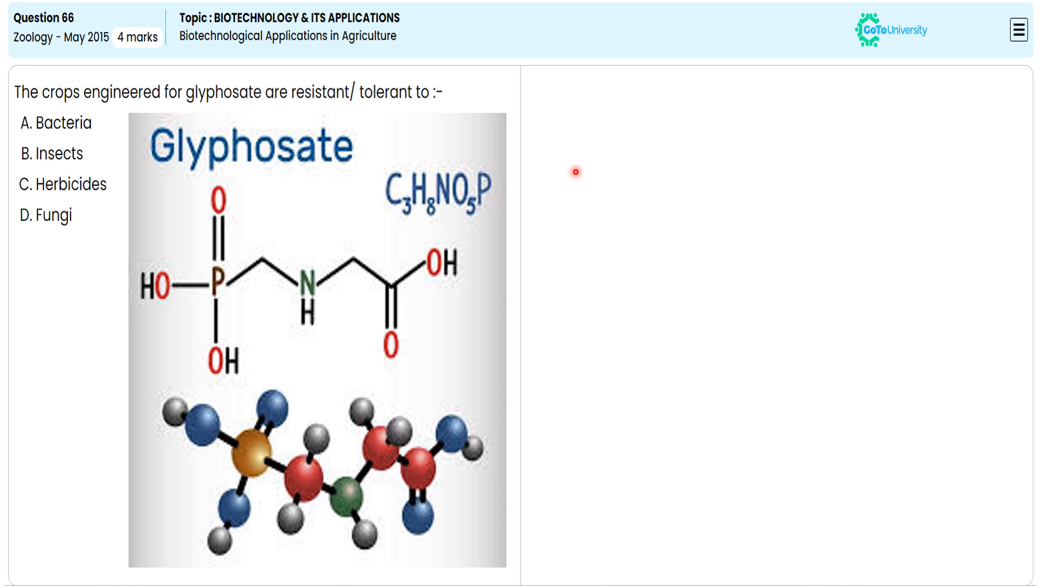